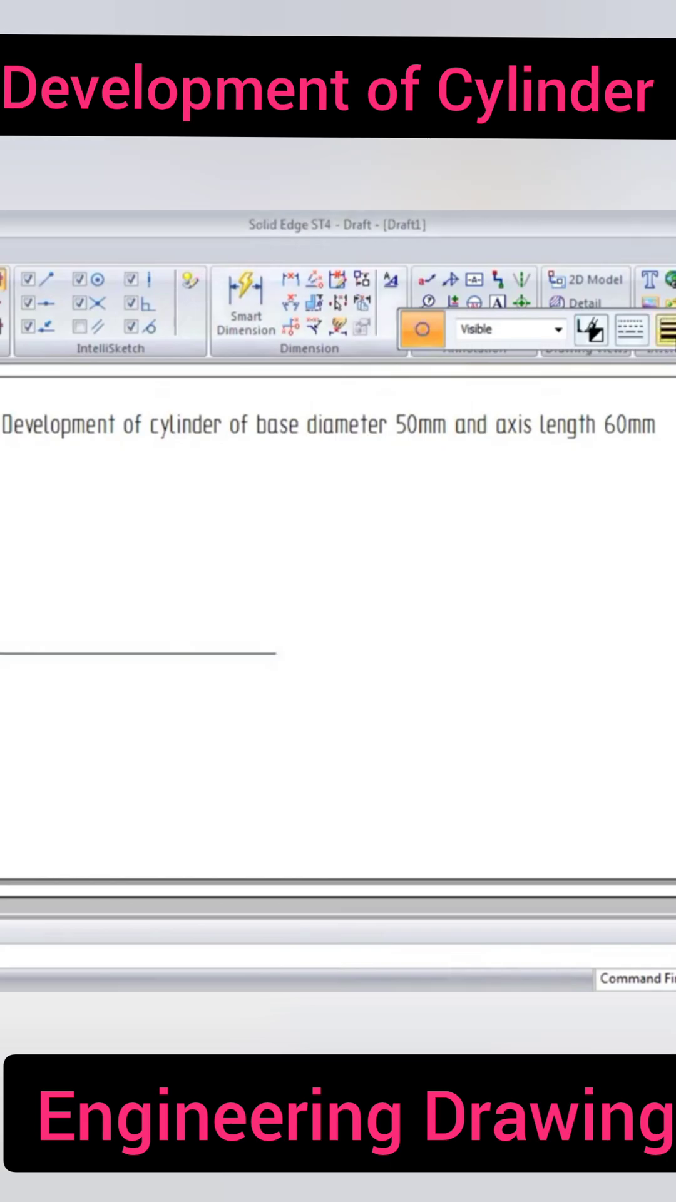
{"action": "mouse_move", "coordinate": [120, 794]}
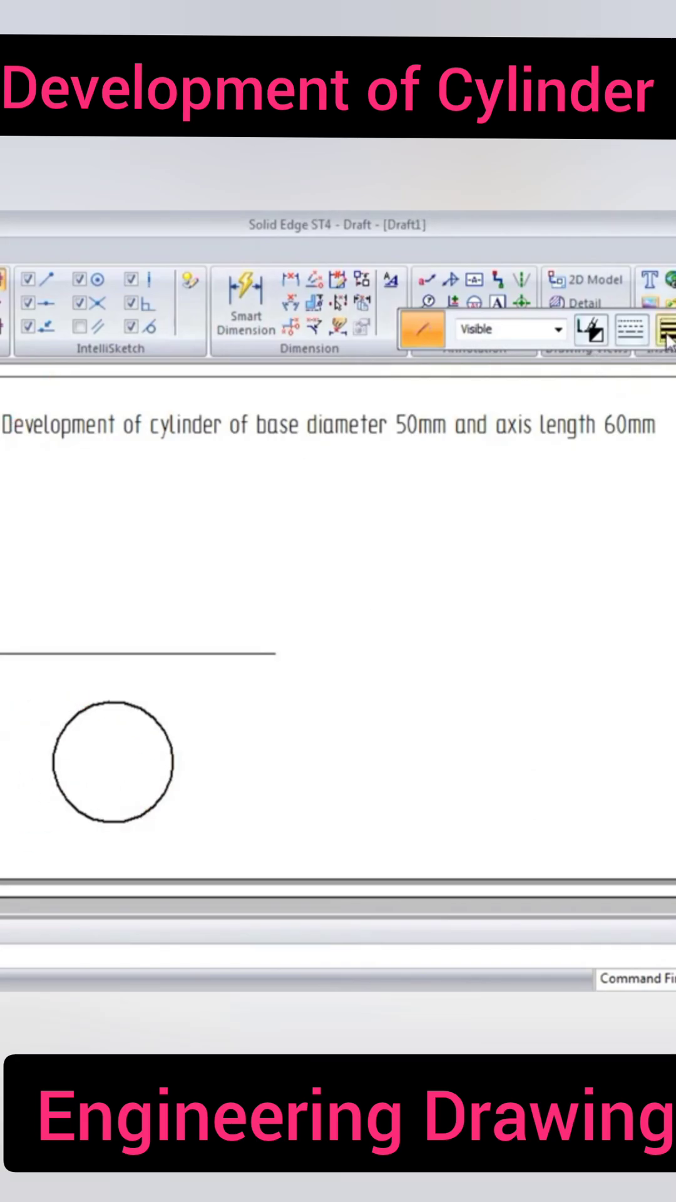
Draw the top-view circle below the reference line with a line from its centre to its edge.
{"action": "left_click", "coordinate": [115, 771]}
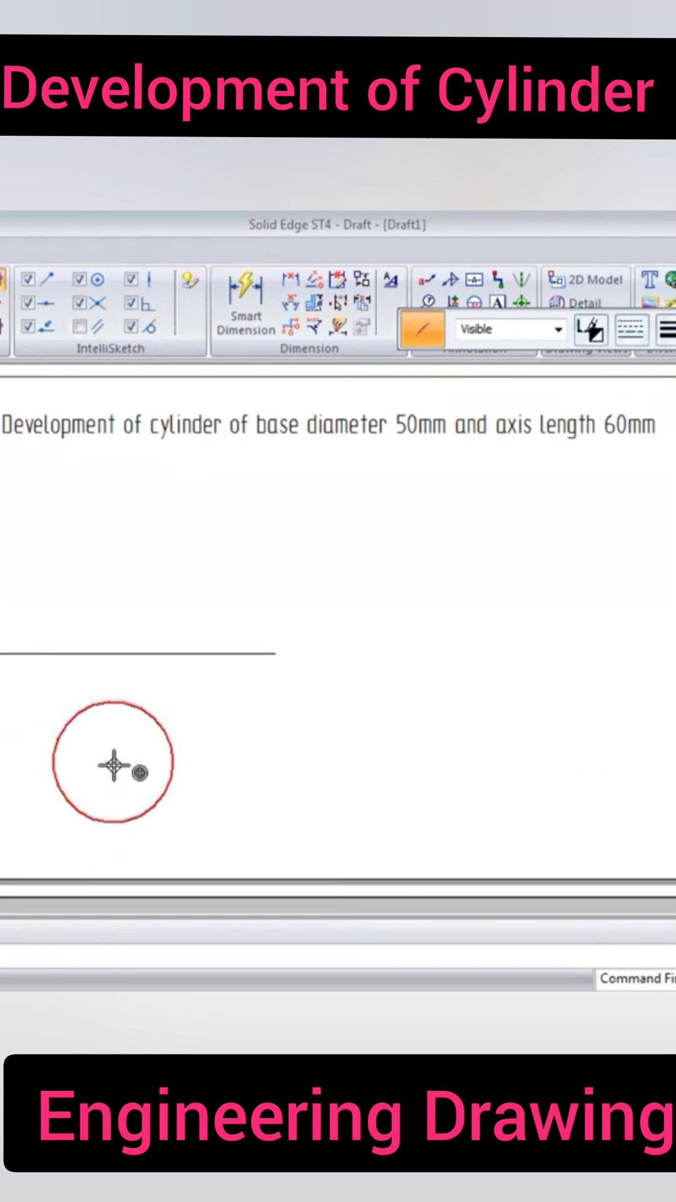
{"action": "mouse_move", "coordinate": [182, 765]}
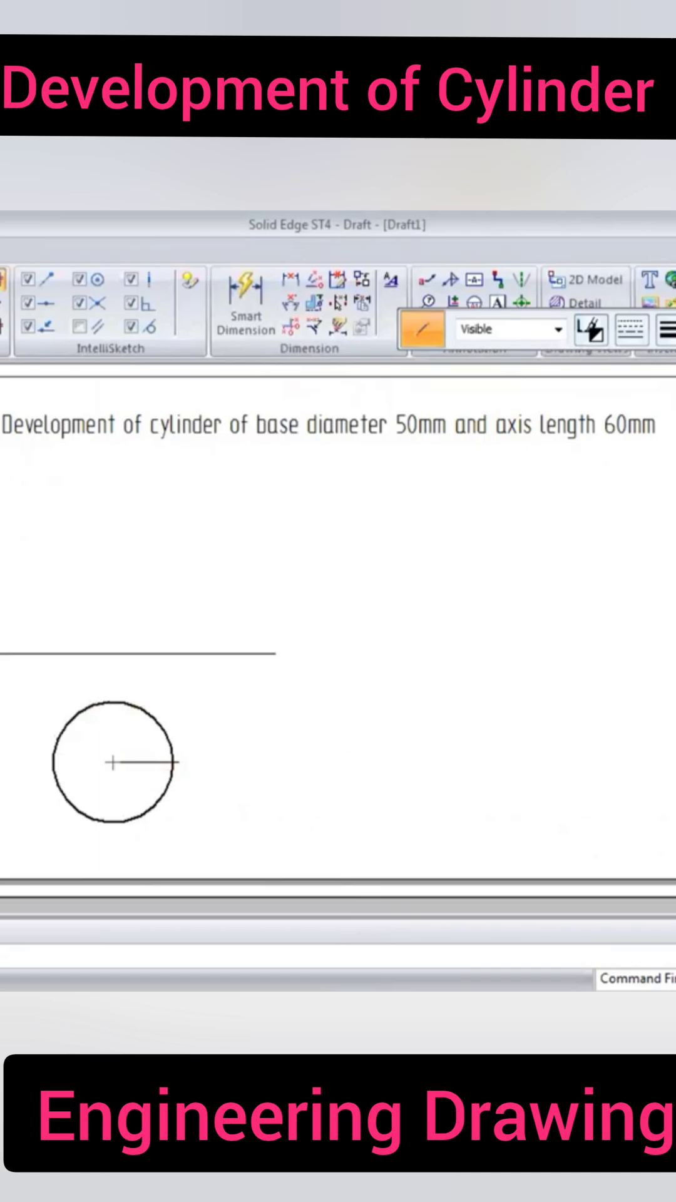
Finish the circle's centre lines and extend its side projectors up to the reference line.
{"action": "left_click", "coordinate": [668, 333]}
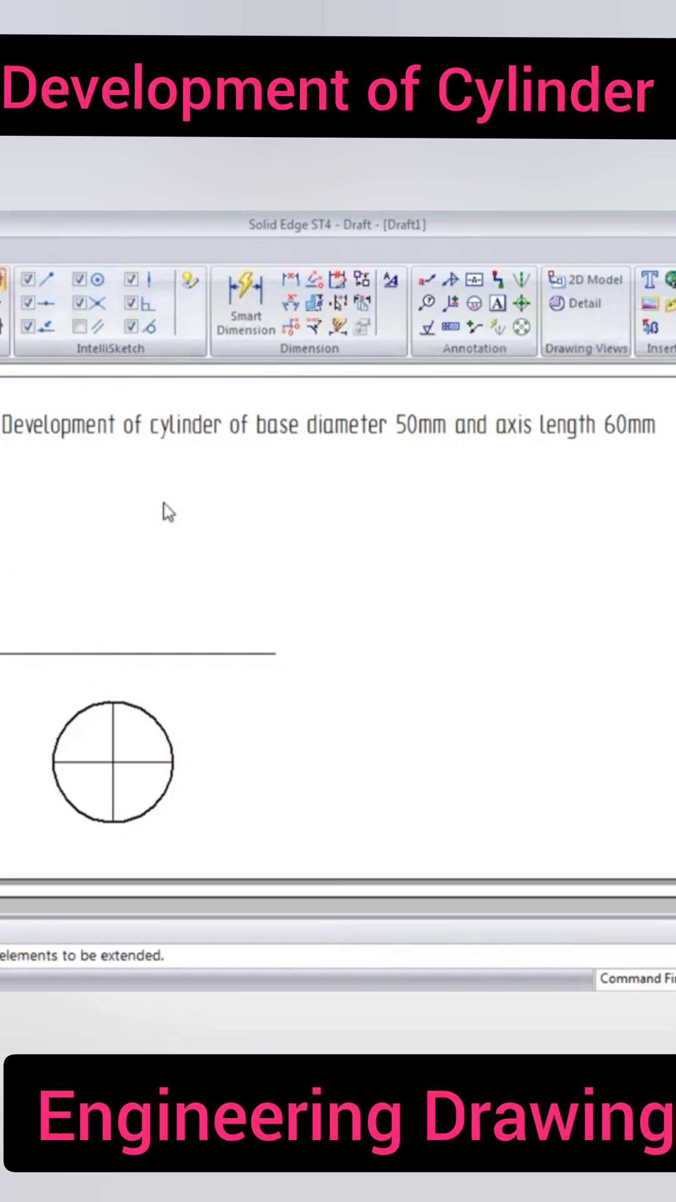
{"action": "left_click", "coordinate": [246, 304]}
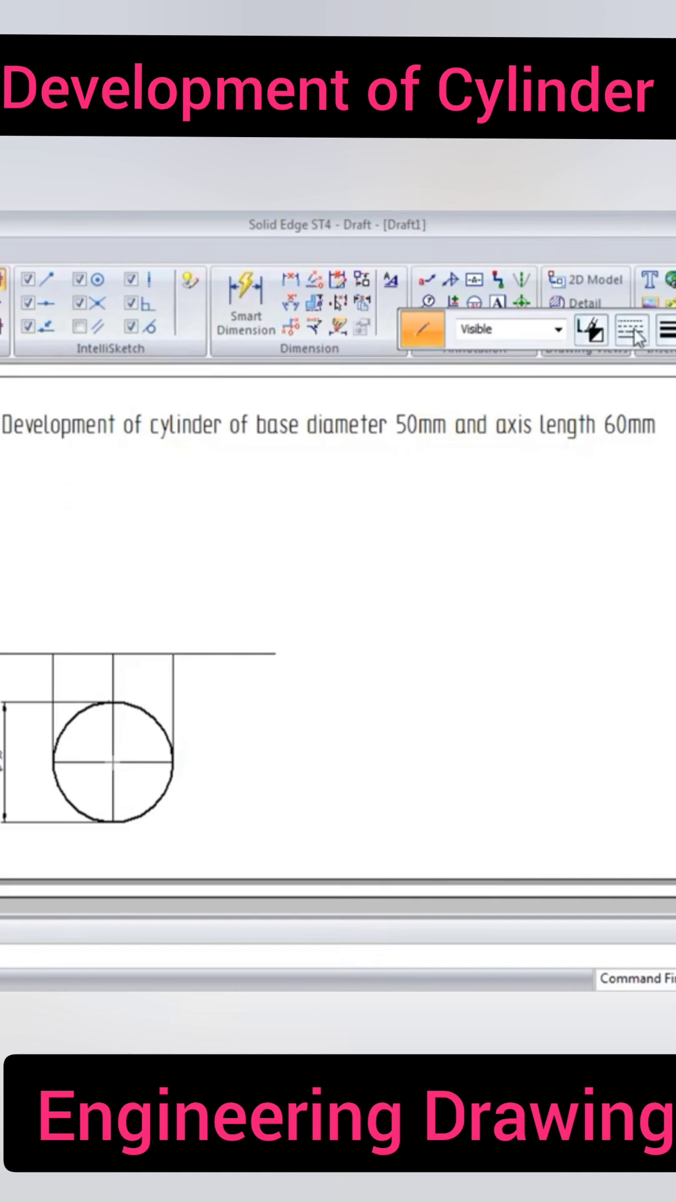
{"action": "mouse_move", "coordinate": [108, 654]}
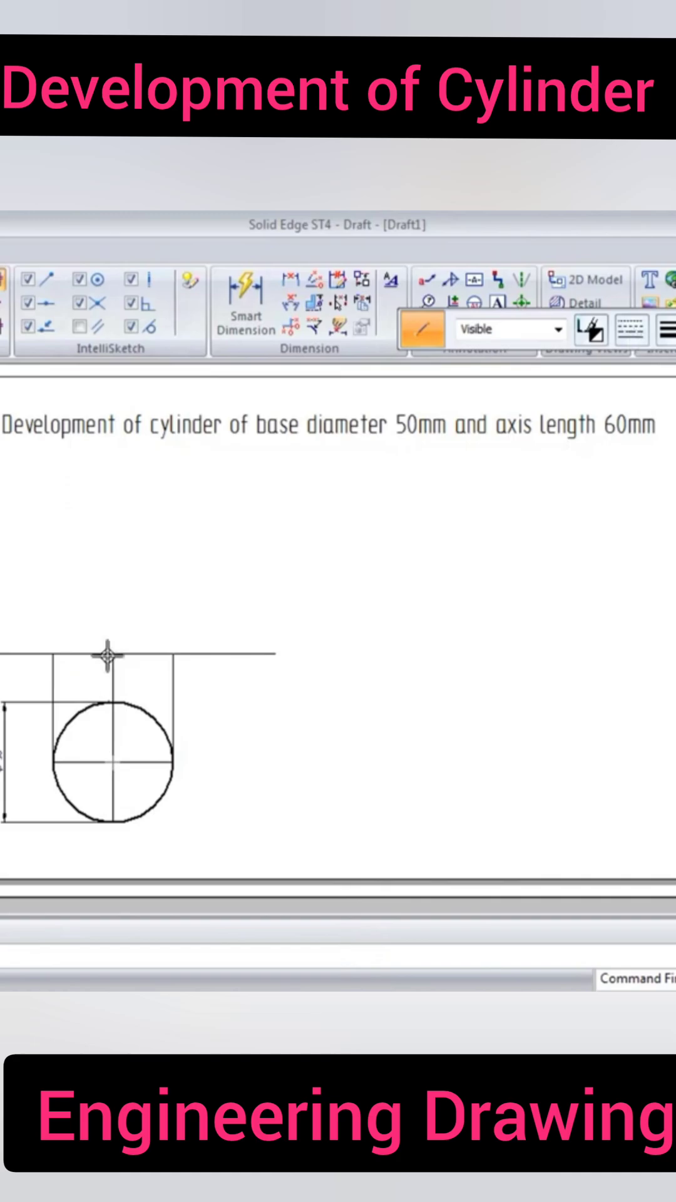
Draw the front-view rectangle's left, top and right edges above the reference line.
{"action": "left_click_drag", "start_coordinate": [107, 677], "coordinate": [113, 521]}
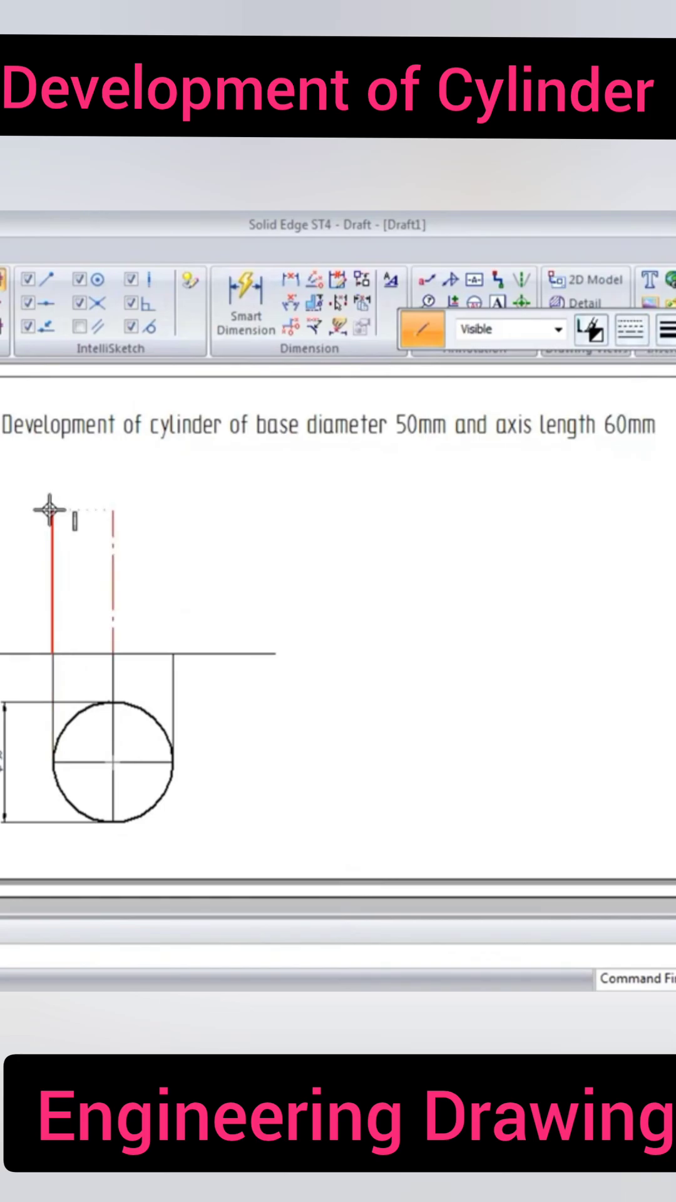
{"action": "left_click_drag", "start_coordinate": [50, 510], "coordinate": [162, 509]}
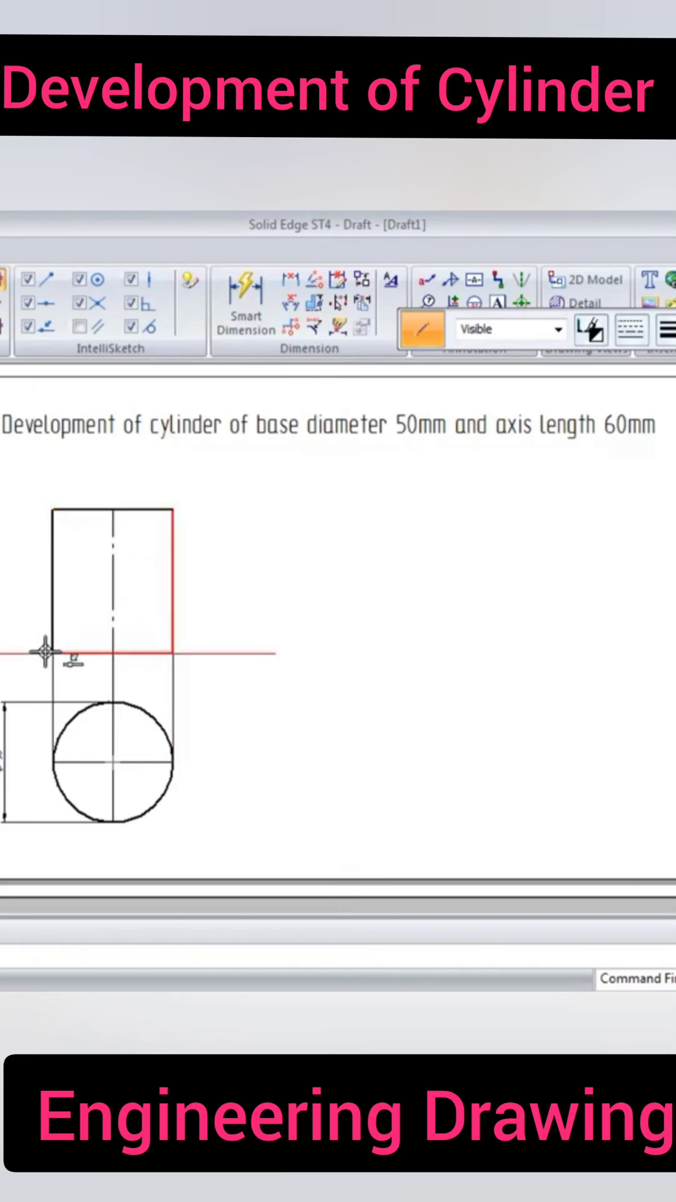
{"action": "mouse_move", "coordinate": [246, 297]}
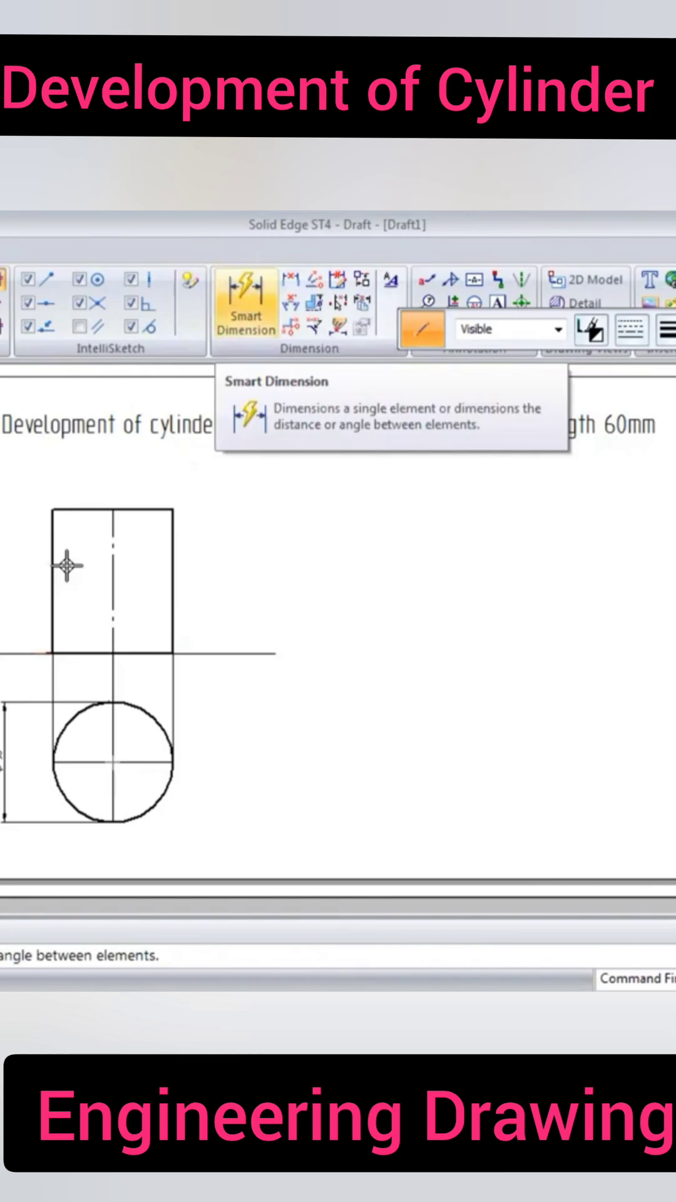
Dimension the front view's left edge as 60 mm height.
{"action": "left_click", "coordinate": [246, 303]}
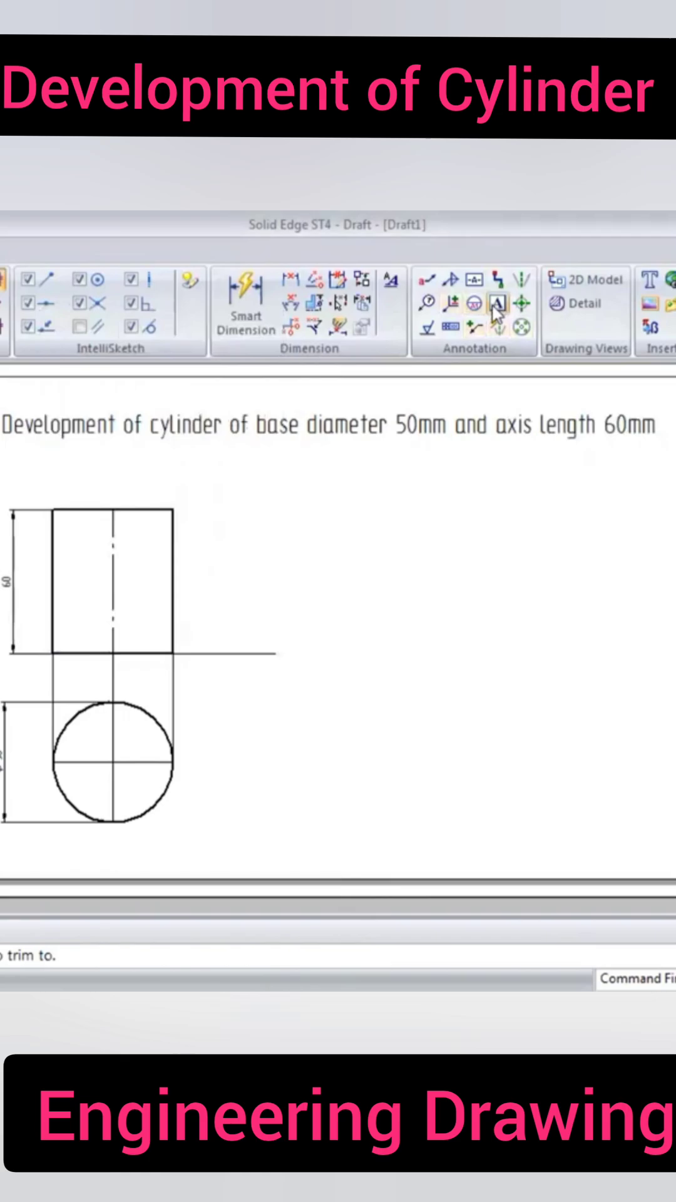
Place the text note "157mm development of cylinder" at the lower right of the sheet.
{"action": "left_click", "coordinate": [501, 303]}
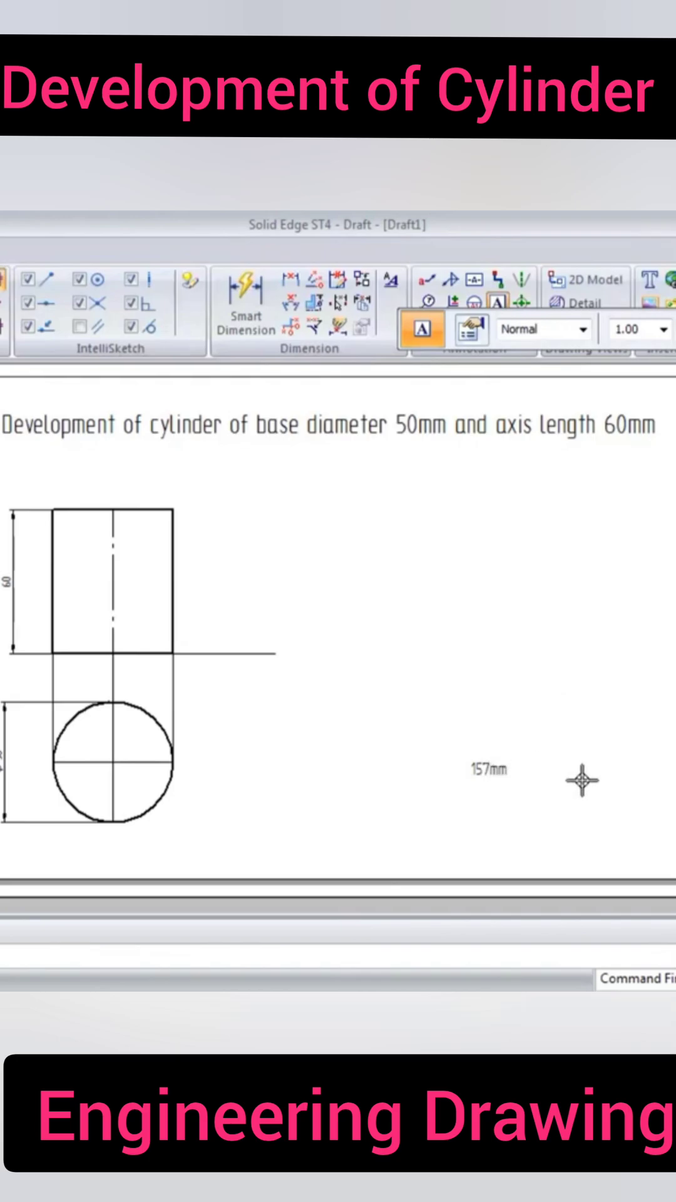
{"action": "mouse_move", "coordinate": [574, 788]}
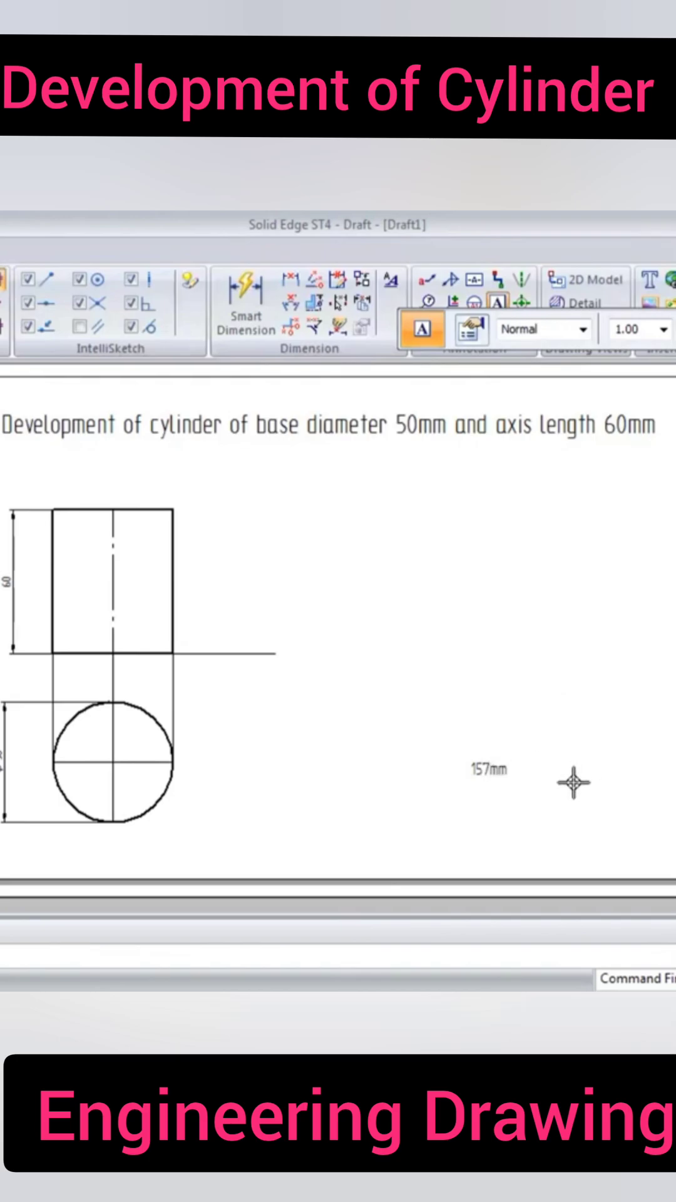
{"action": "type", "text": "devel"}
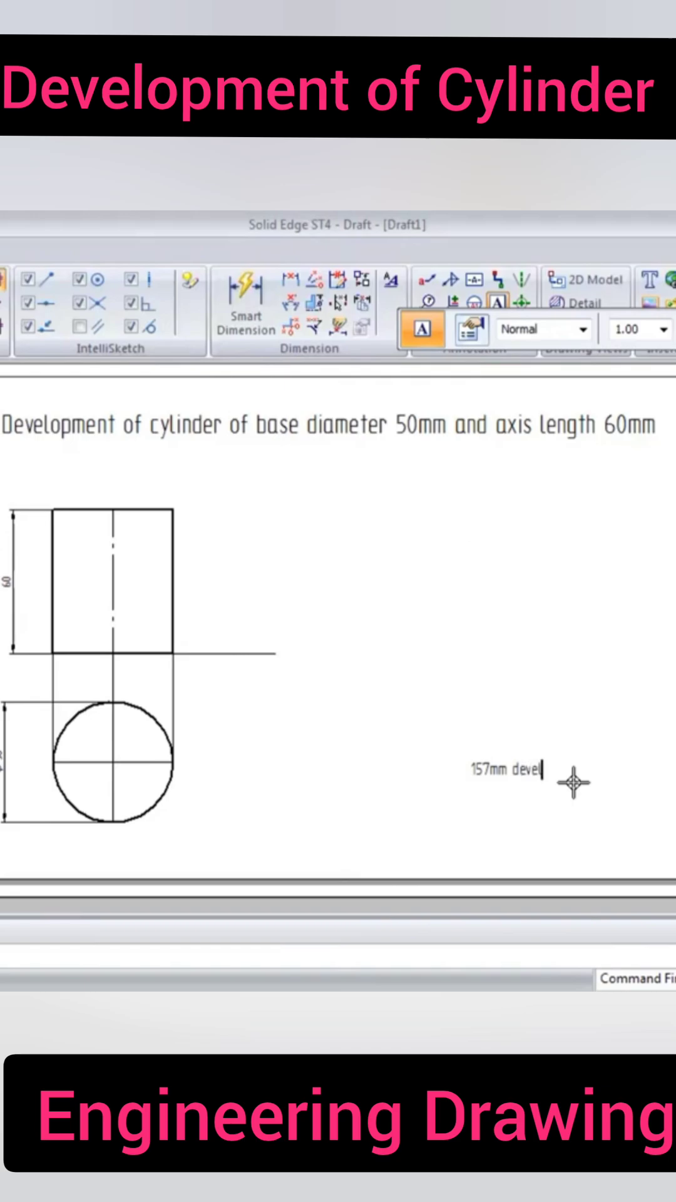
{"action": "type", "text": "opment of cylinder"}
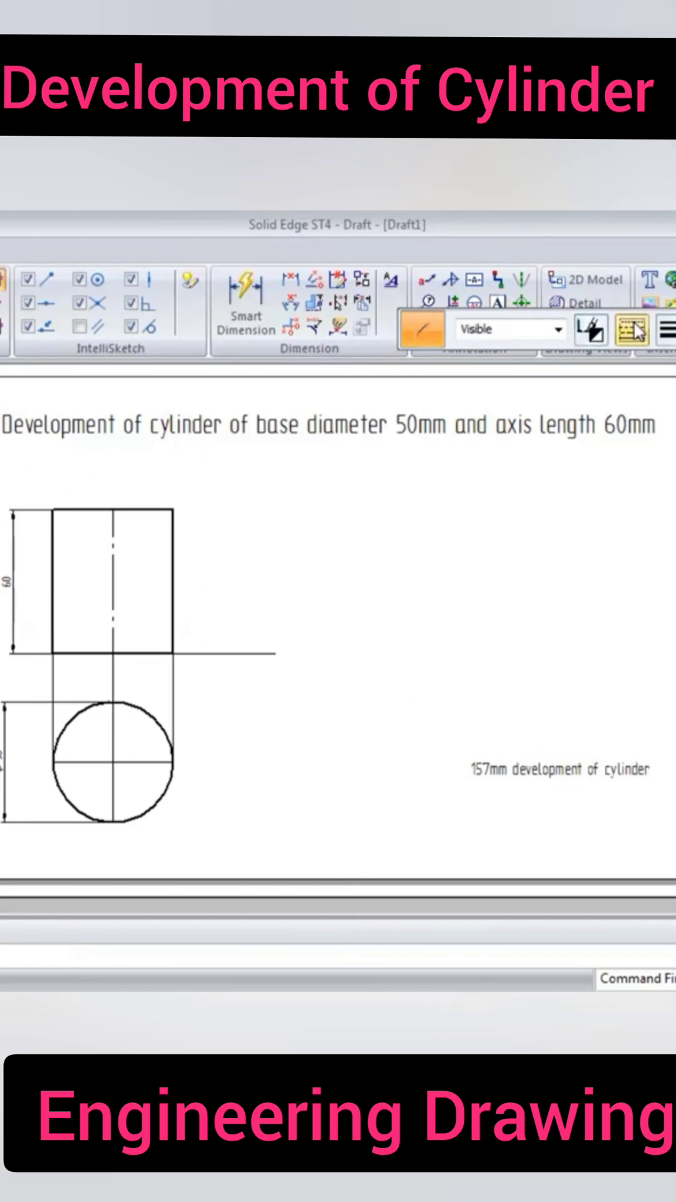
Extend the front view's bottom edge rightward as the development's baseline.
{"action": "left_click", "coordinate": [636, 330]}
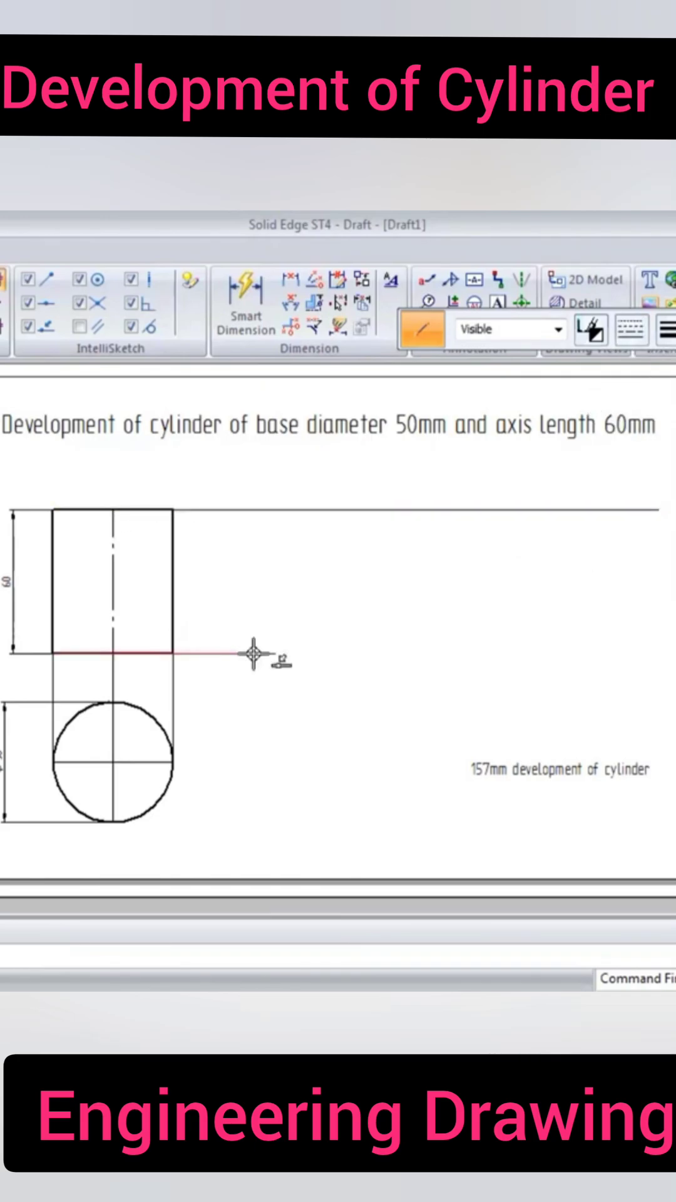
{"action": "left_click_drag", "start_coordinate": [253, 655], "coordinate": [655, 655]}
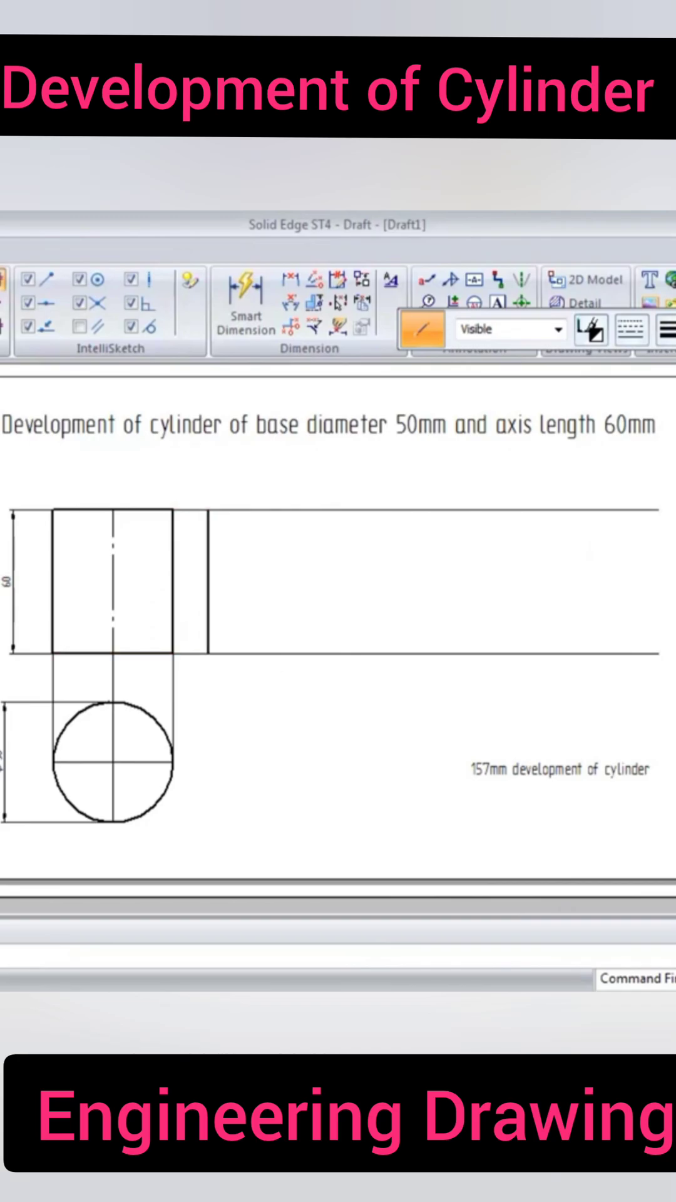
Draw the right vertical edge closing the development rectangle.
{"action": "left_click", "coordinate": [207, 581]}
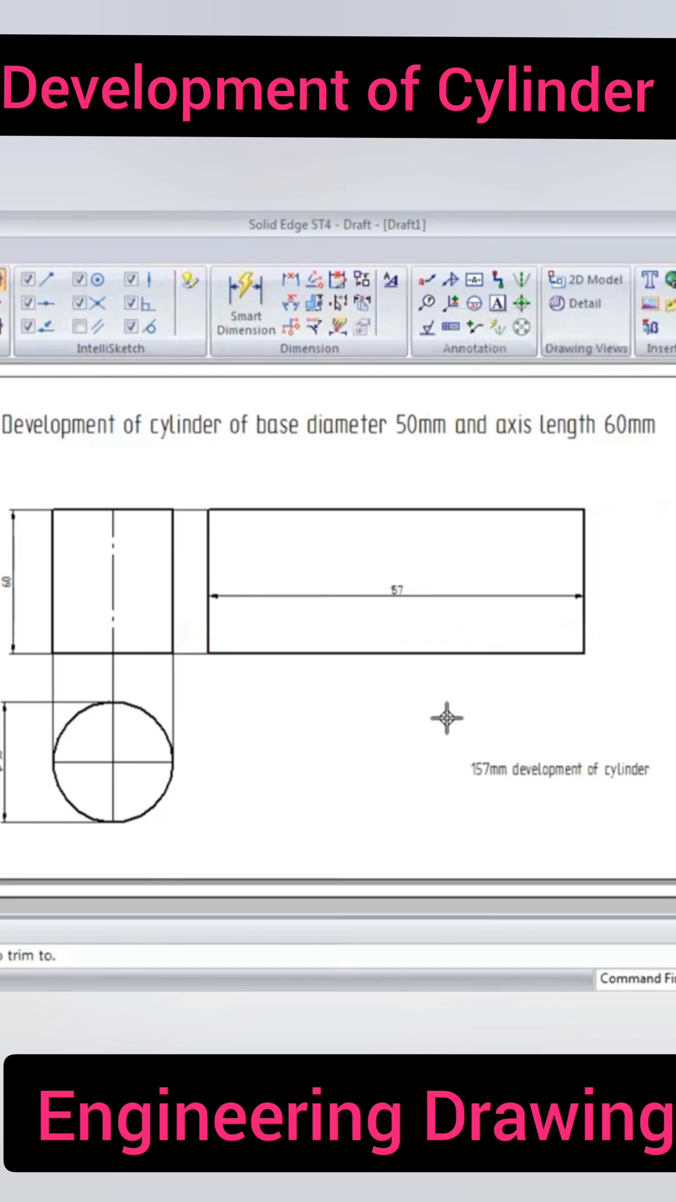
{"action": "mouse_move", "coordinate": [353, 591]}
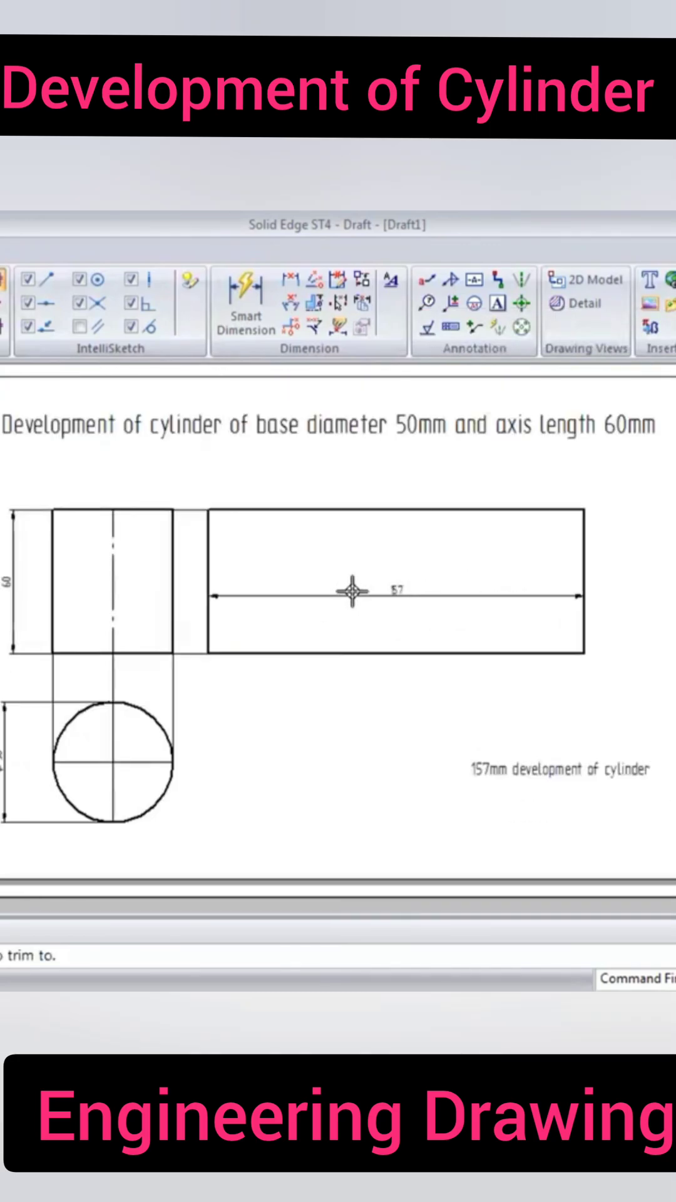